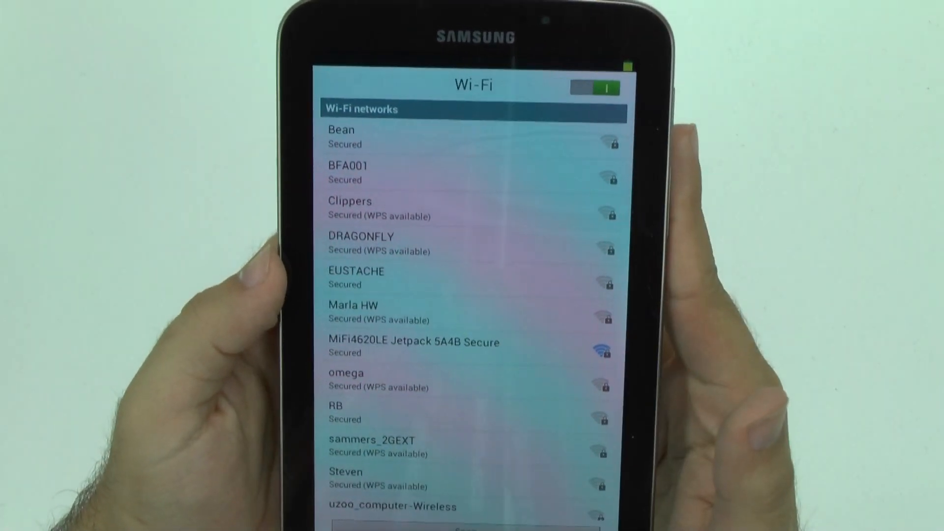
Step: Connect to the MiFi4620LE Jetpack 5A4B Secure Wi-Fi network and scroll to Next
click(415, 347)
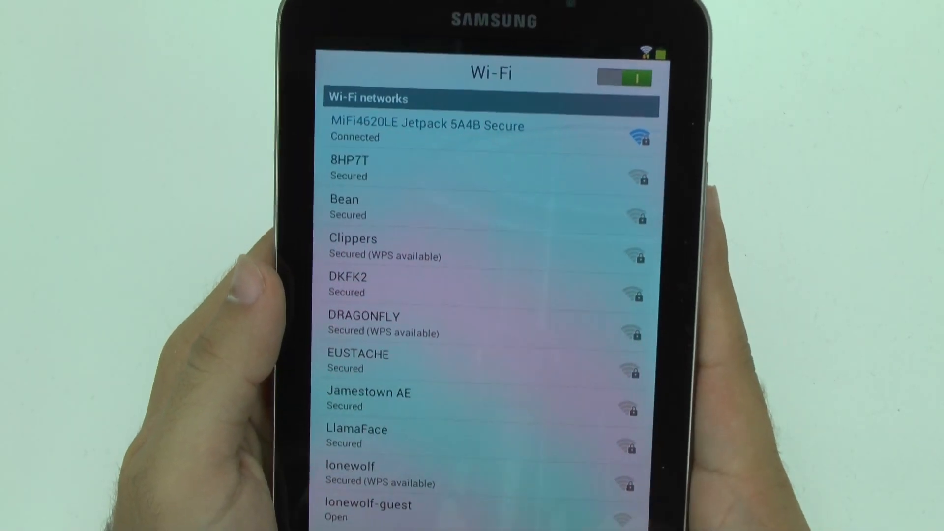
scroll(down, 3)
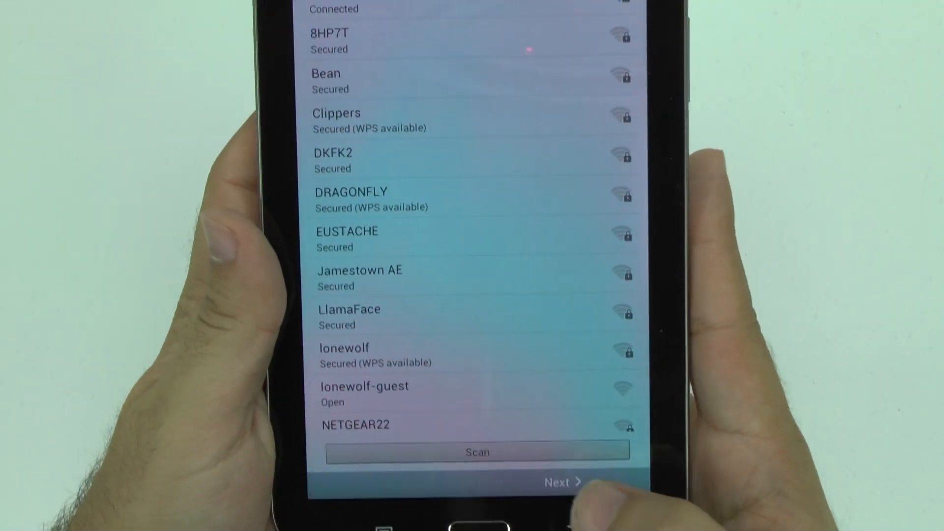
Step: Advance to Date and time and browse the time zone list
click(559, 482)
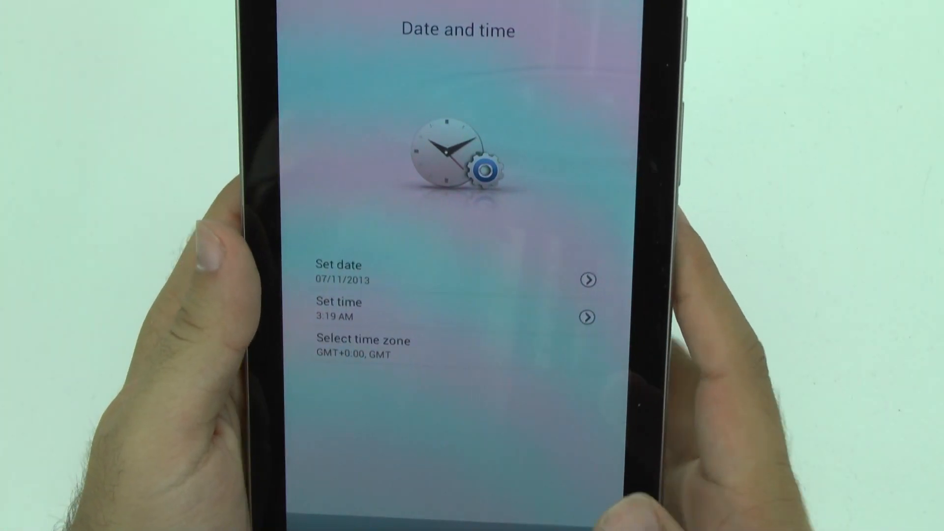
click(360, 341)
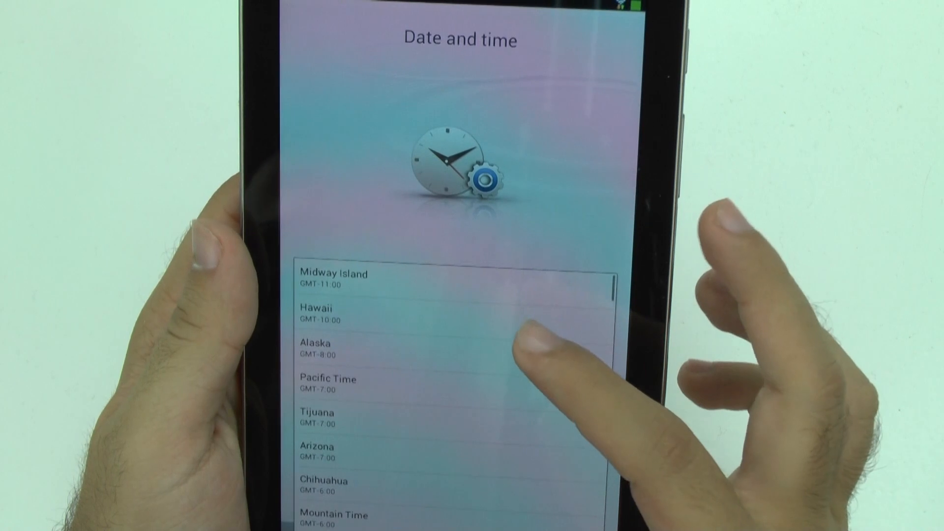
scroll(down, 3)
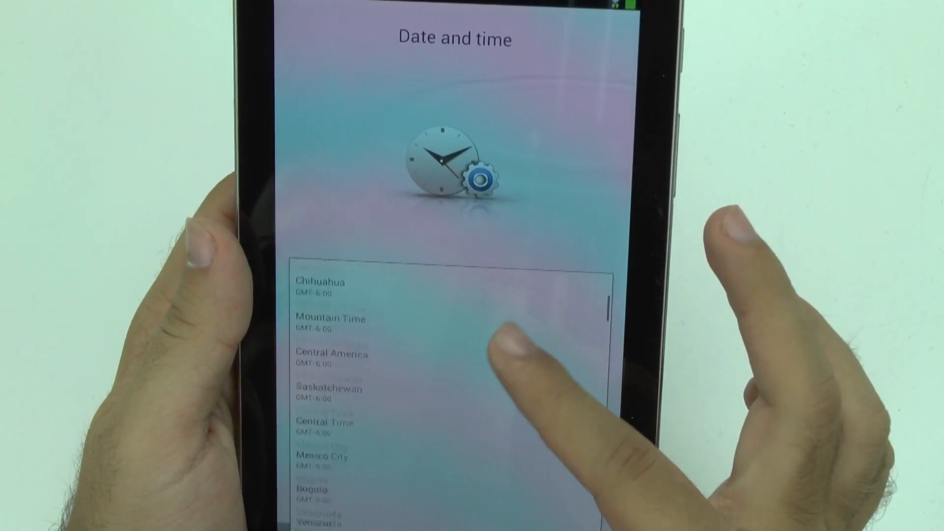
scroll(down, 3)
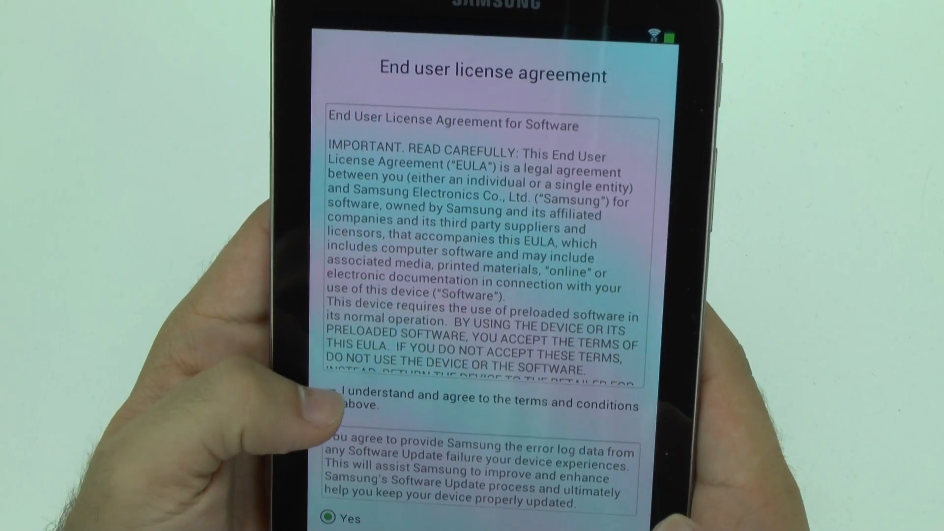
Step: Agree to the license terms to reach the Samsung account screen
click(325, 408)
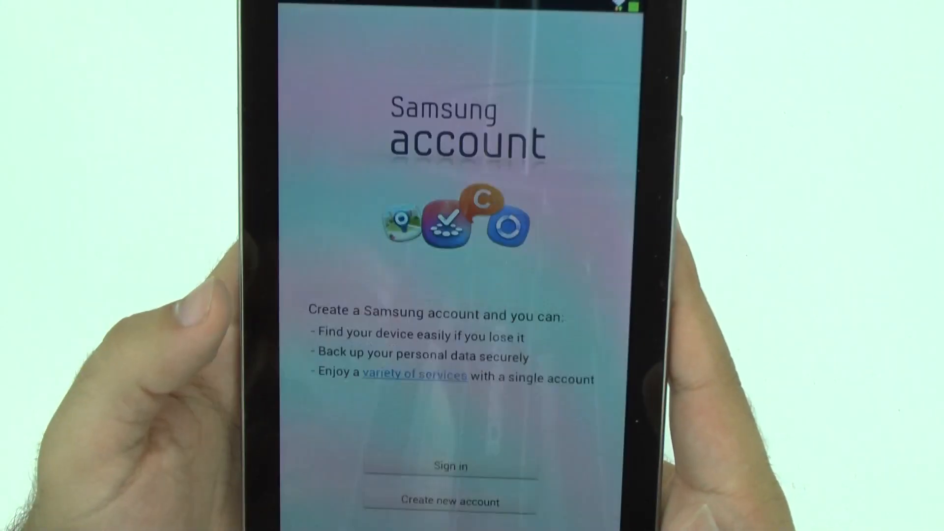
Step: Sign in with an existing Samsung account, keeping Restore and Auto backup enabled
click(449, 465)
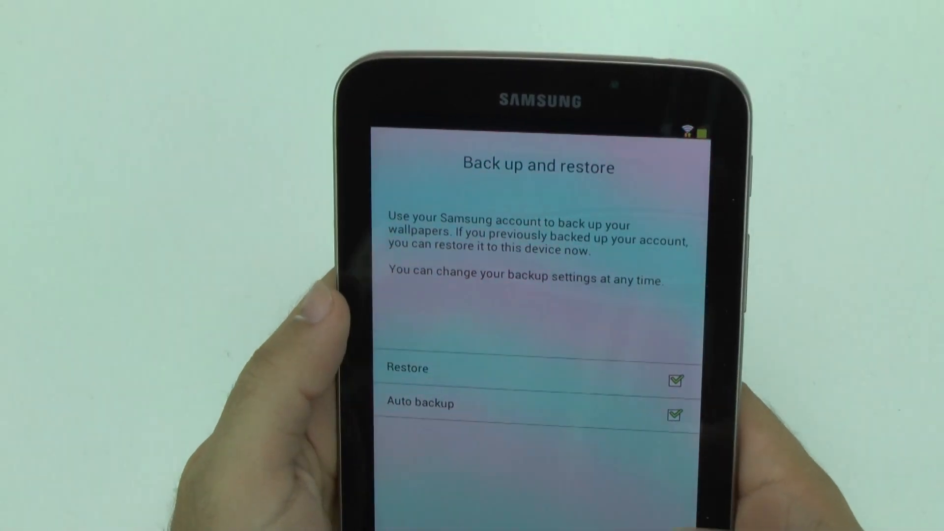
click(407, 367)
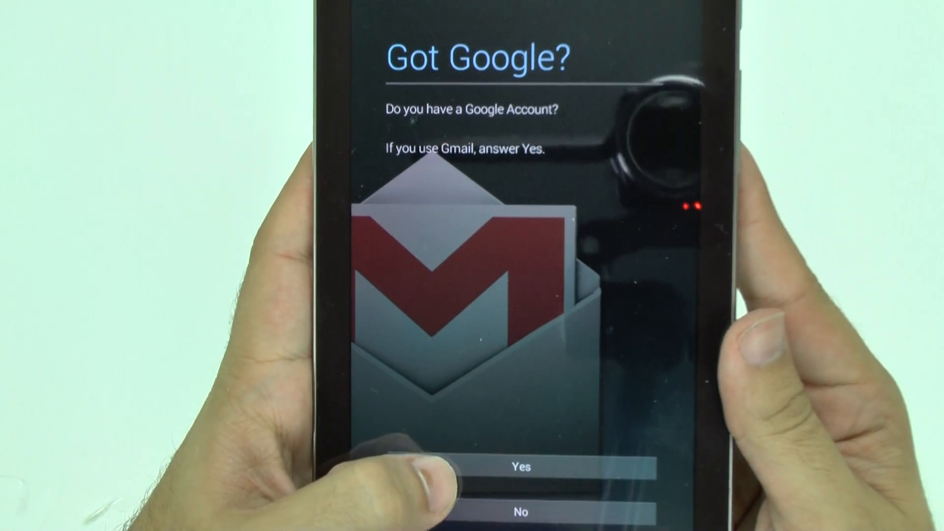
Step: Answer Yes on the Got Google? screen to begin Google account sign-in
click(521, 467)
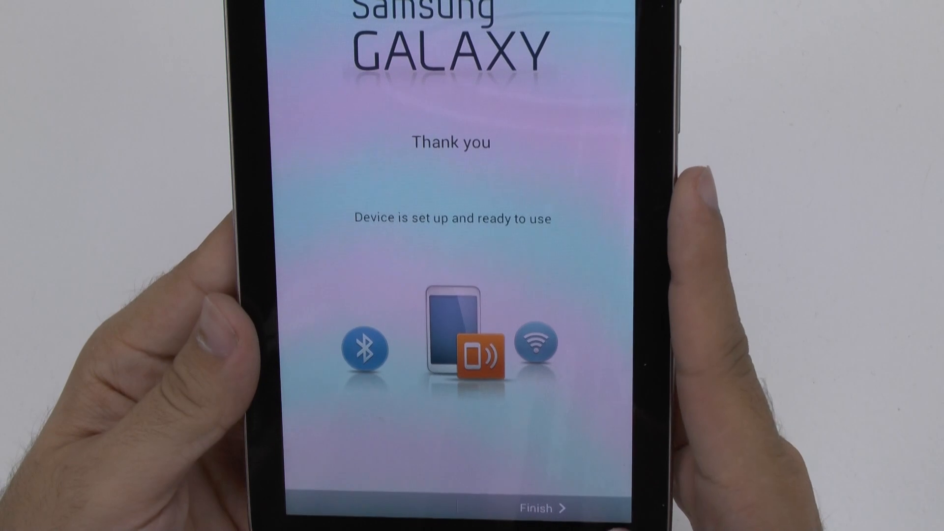
Step: Finish the setup wizard on the Thank you screen
click(541, 508)
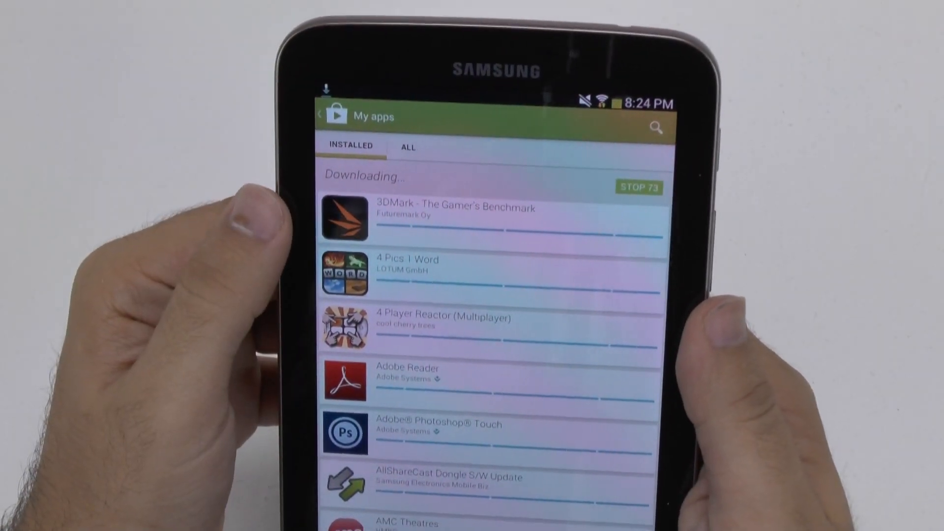
Step: Scroll the My apps list to see restored apps like Angry Birds and Best Buy downloading
scroll(down, 3)
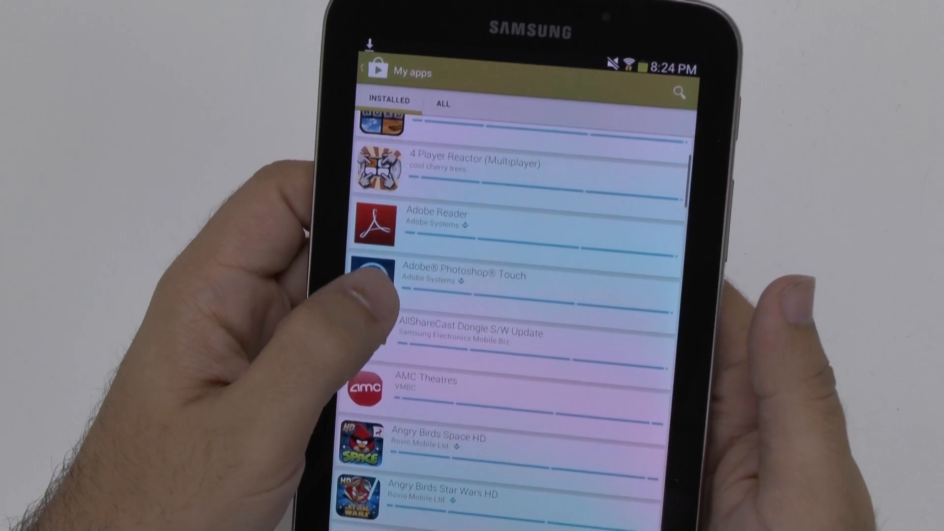
scroll(down, 3)
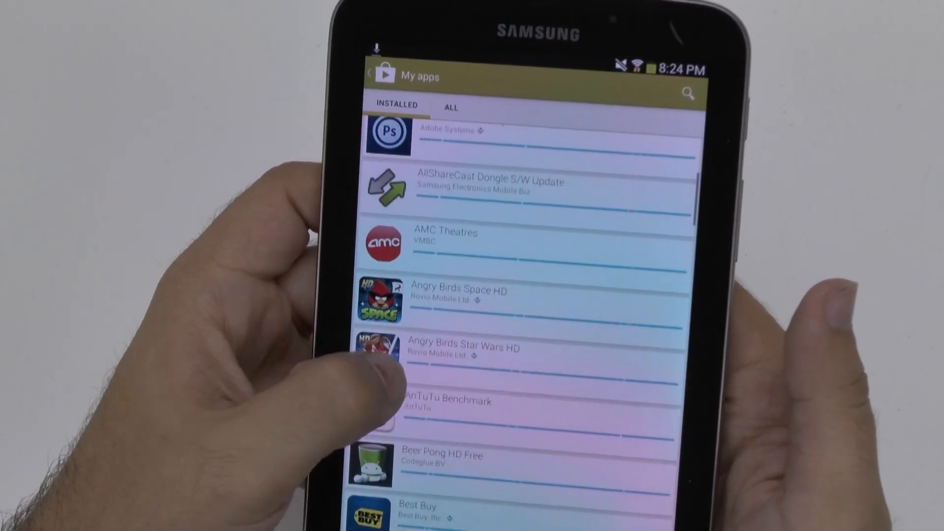